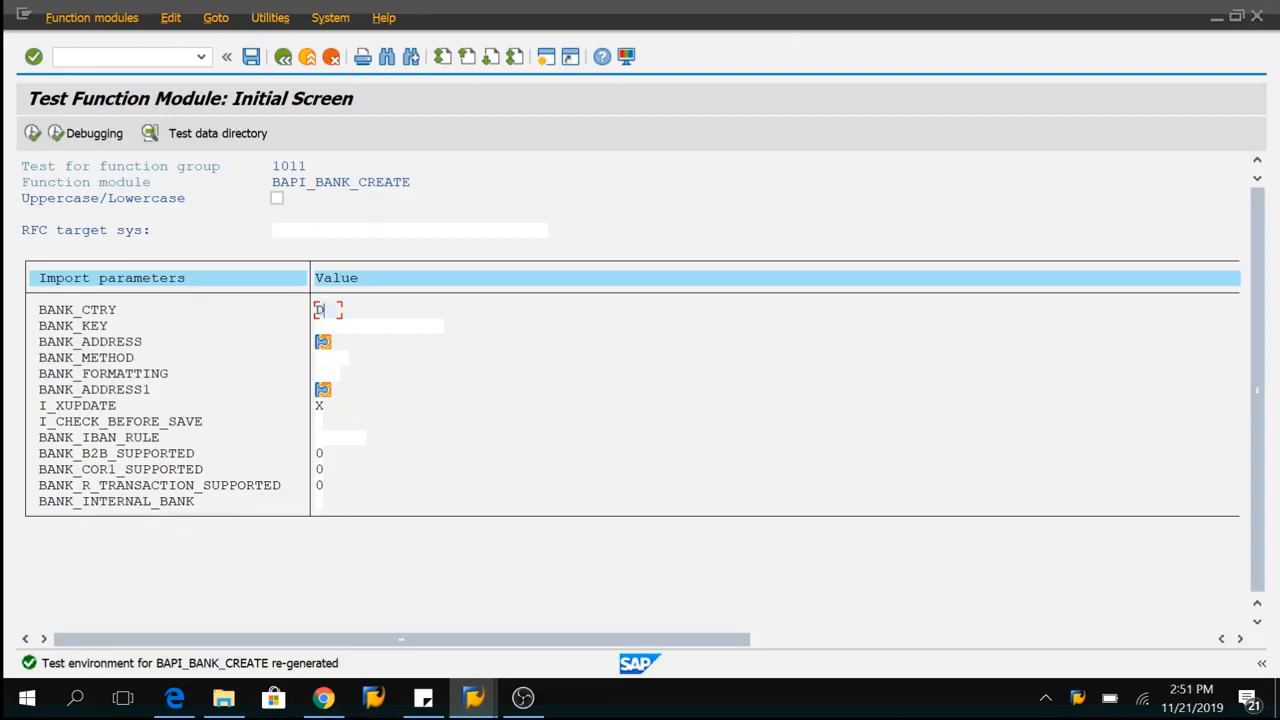
Execute the BAPI_BANK_CREATE test with bank country DE and bank key 10000058.
text(DE)
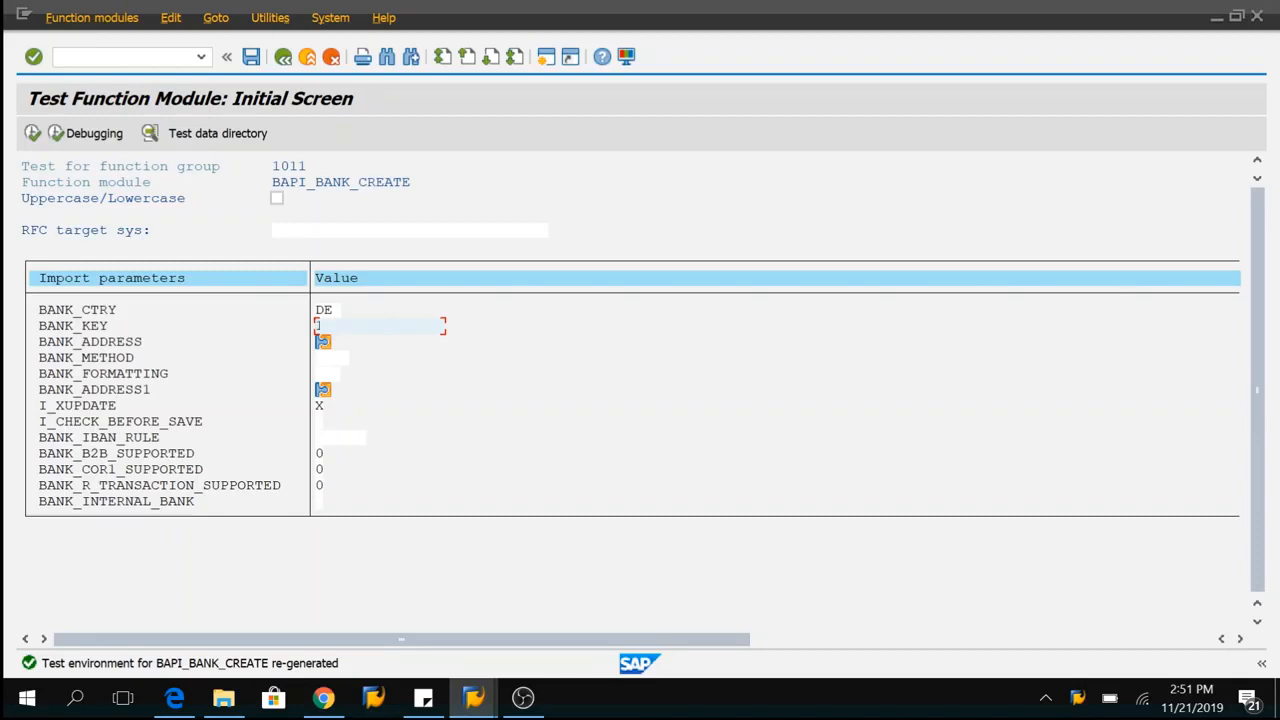
text(10000058)
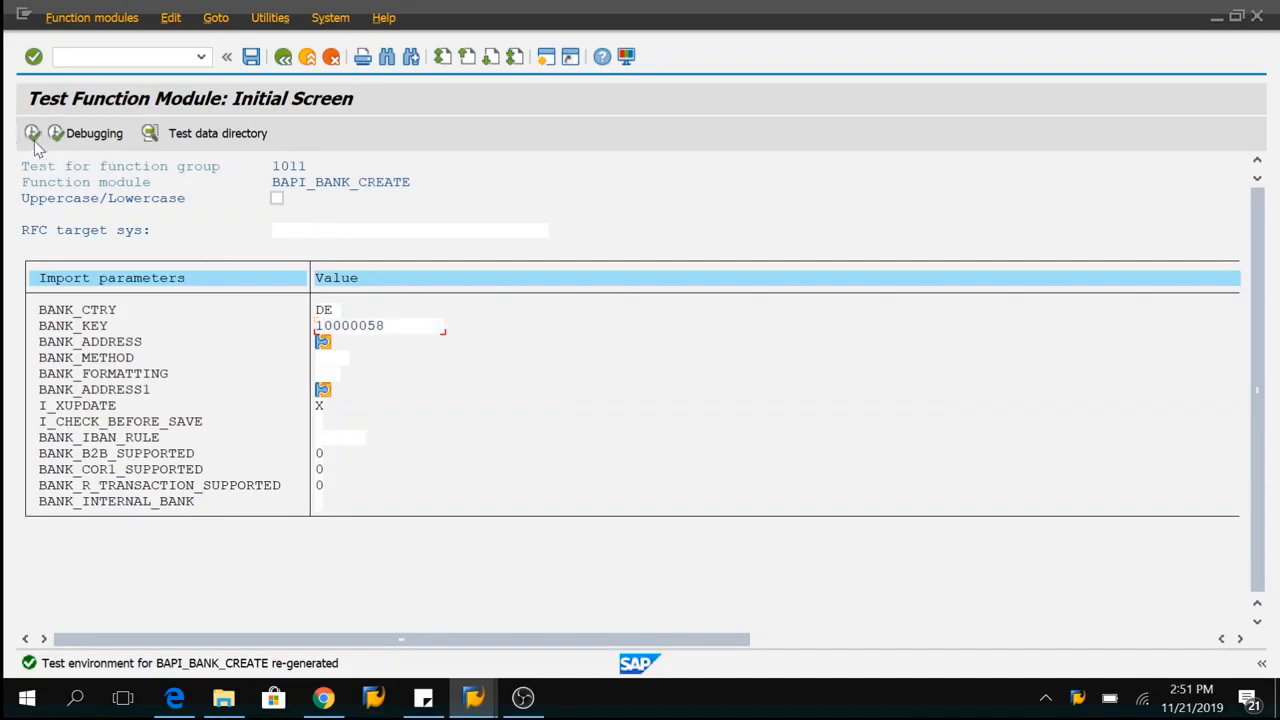
click(32, 133)
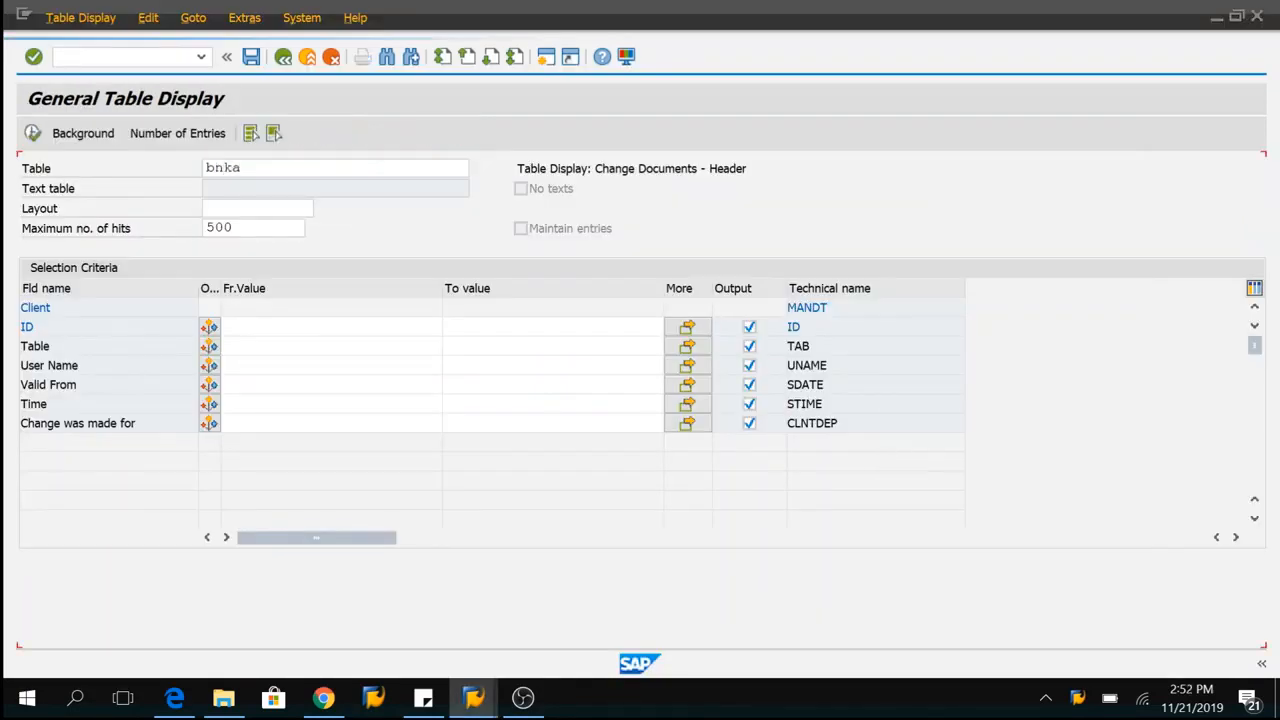
Query table BNKA for bank country DE and bank key 10000058.
key(Enter)
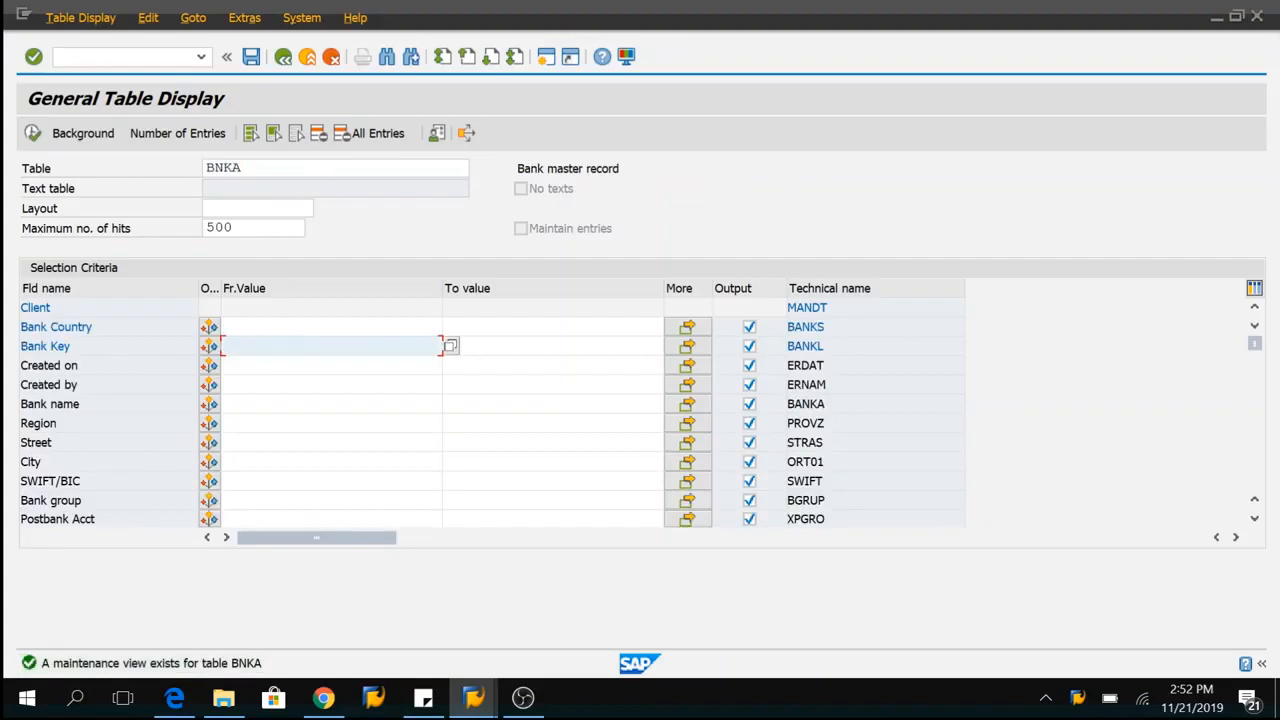
text(DE)
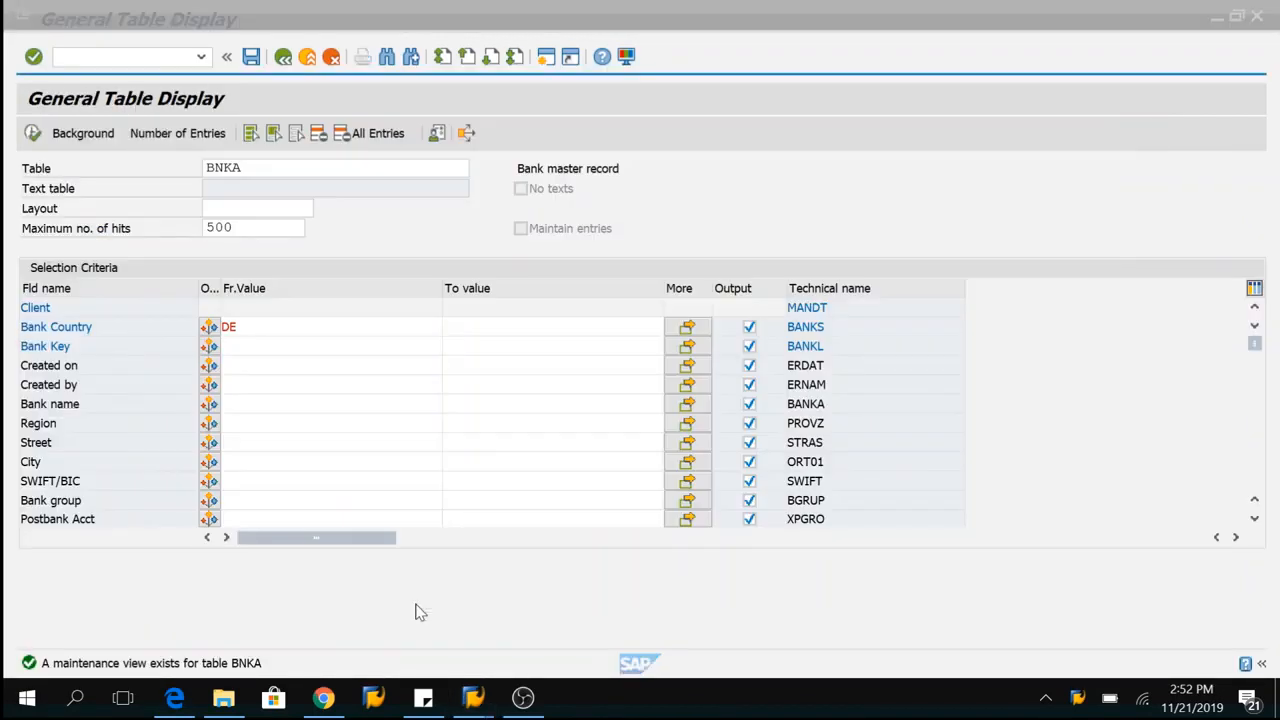
text(10000058)
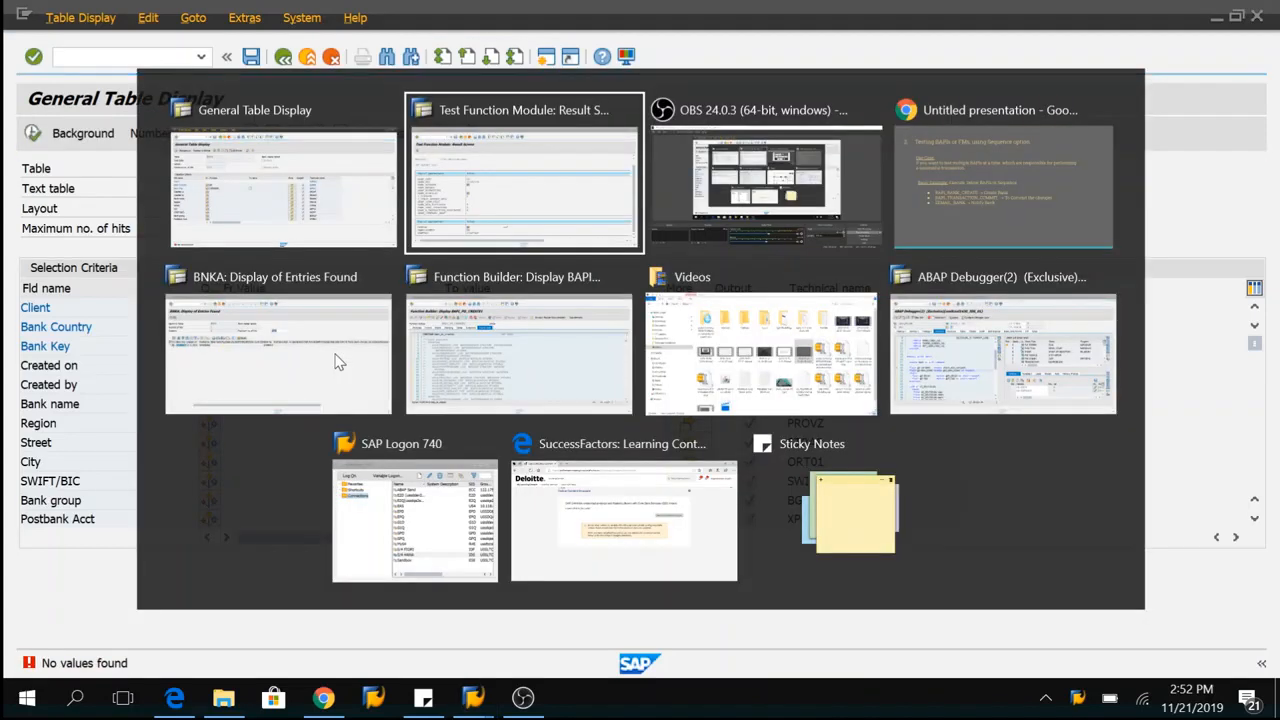
Open Test Sequences and list BAPI_BANK_CREATE then BAPI_TRANSACTION_COMMIT.
click(523, 185)
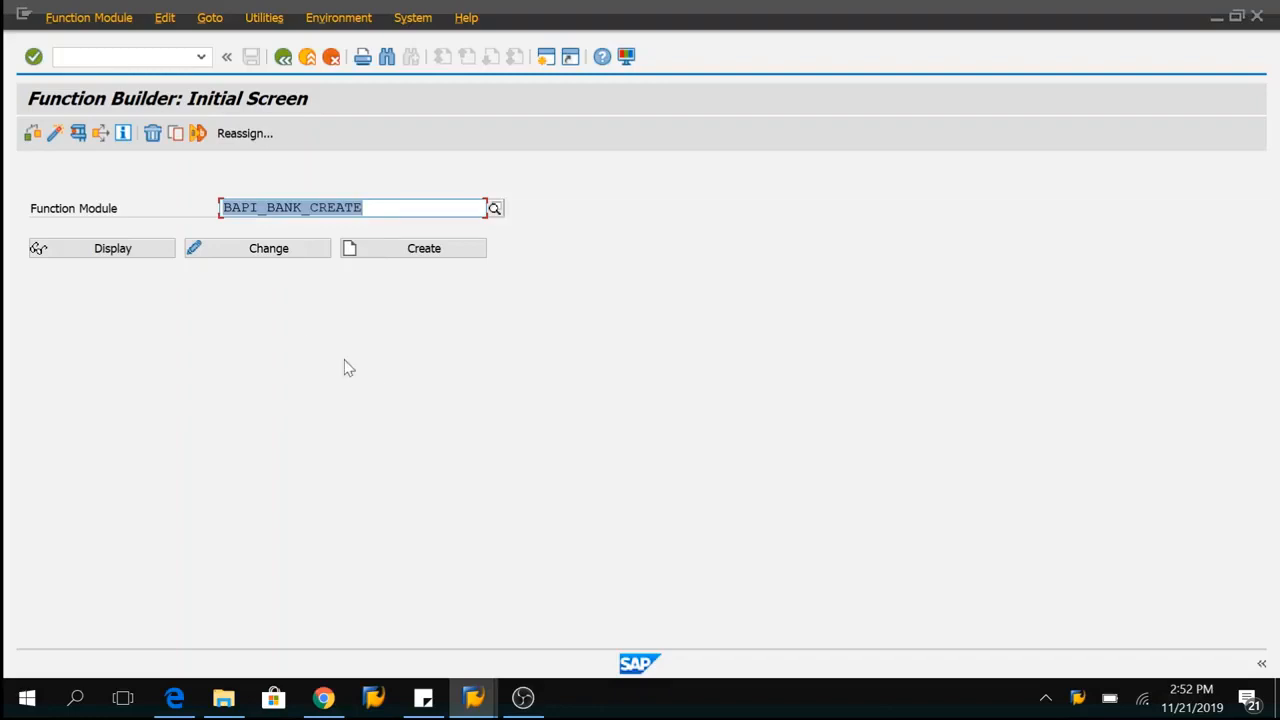
click(88, 17)
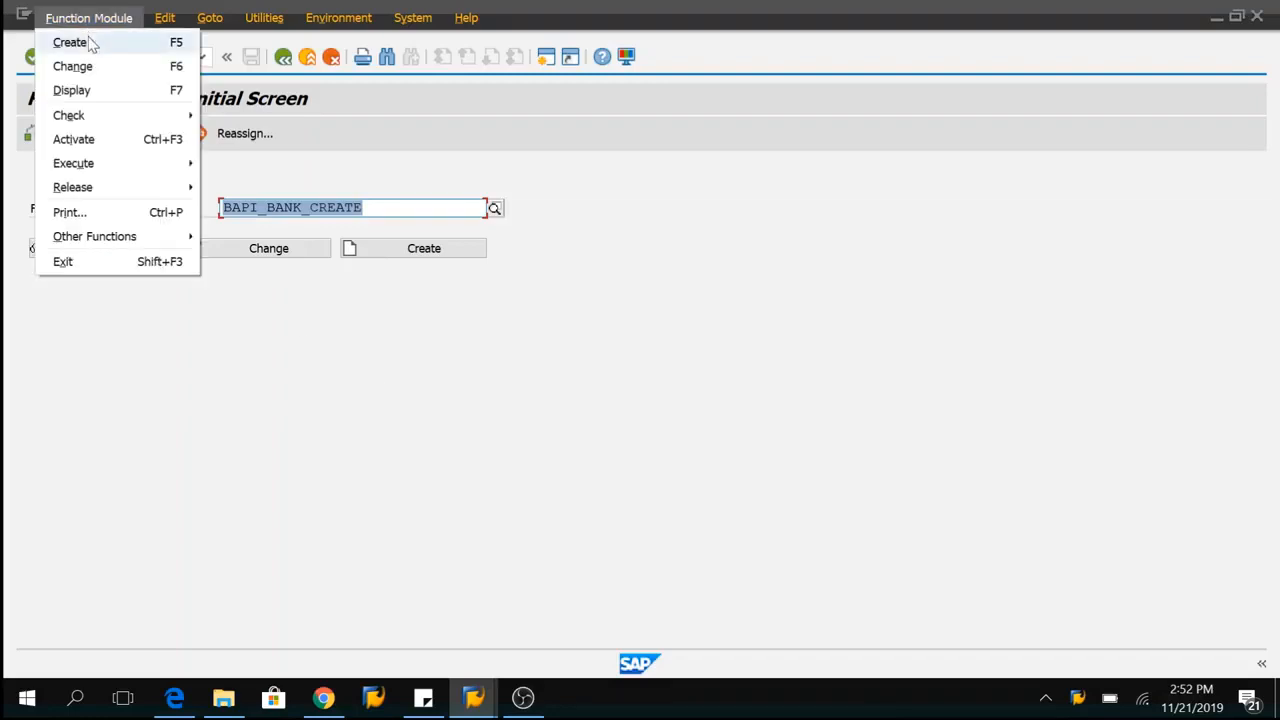
mouse_move(150, 163)
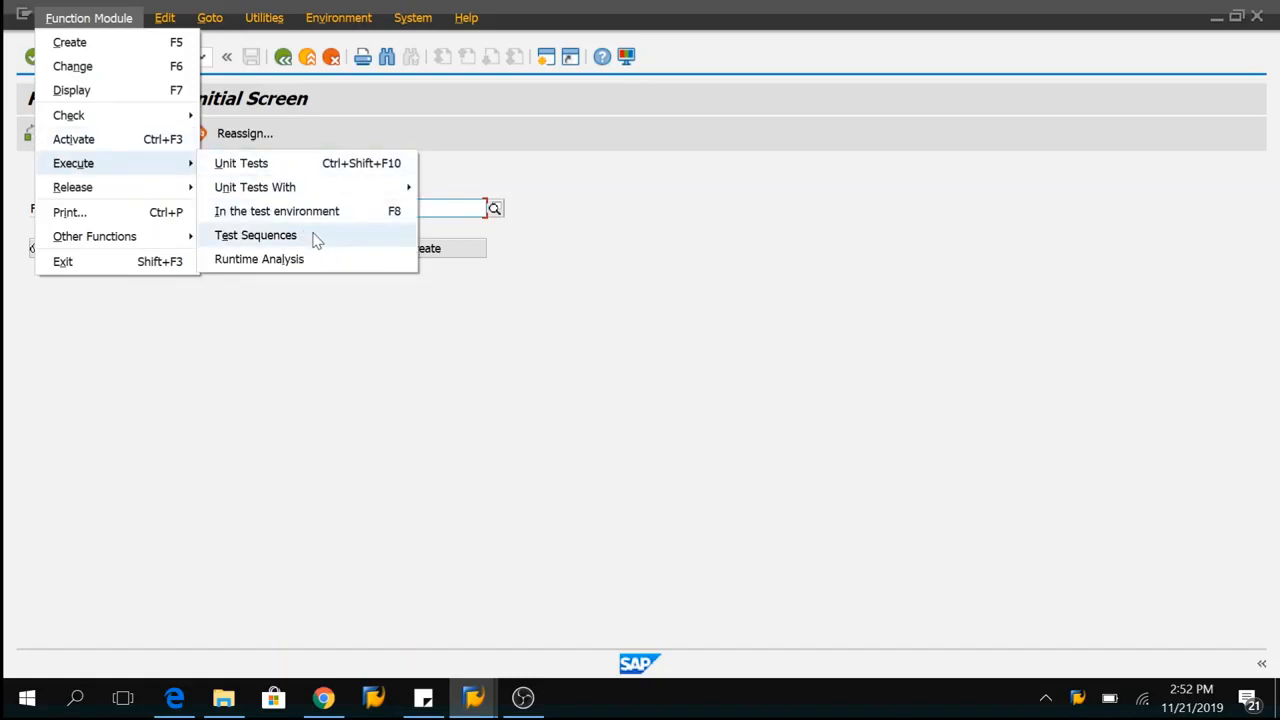
click(255, 234)
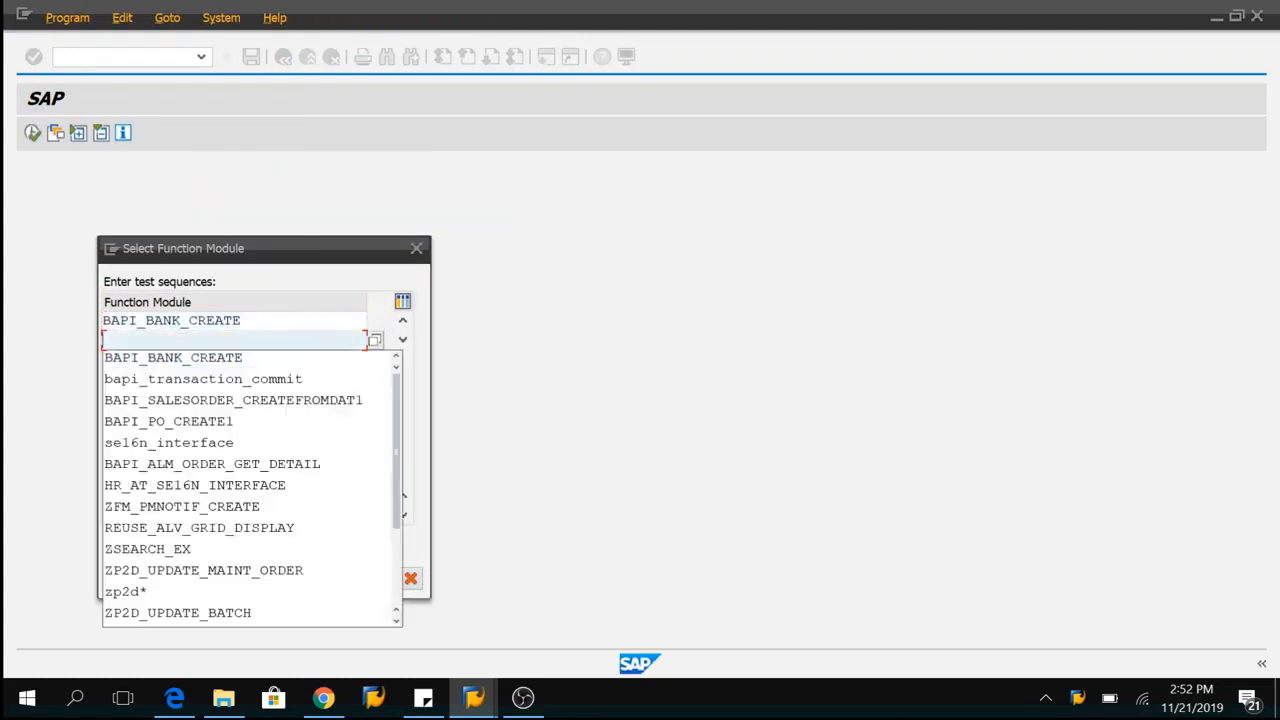
click(203, 378)
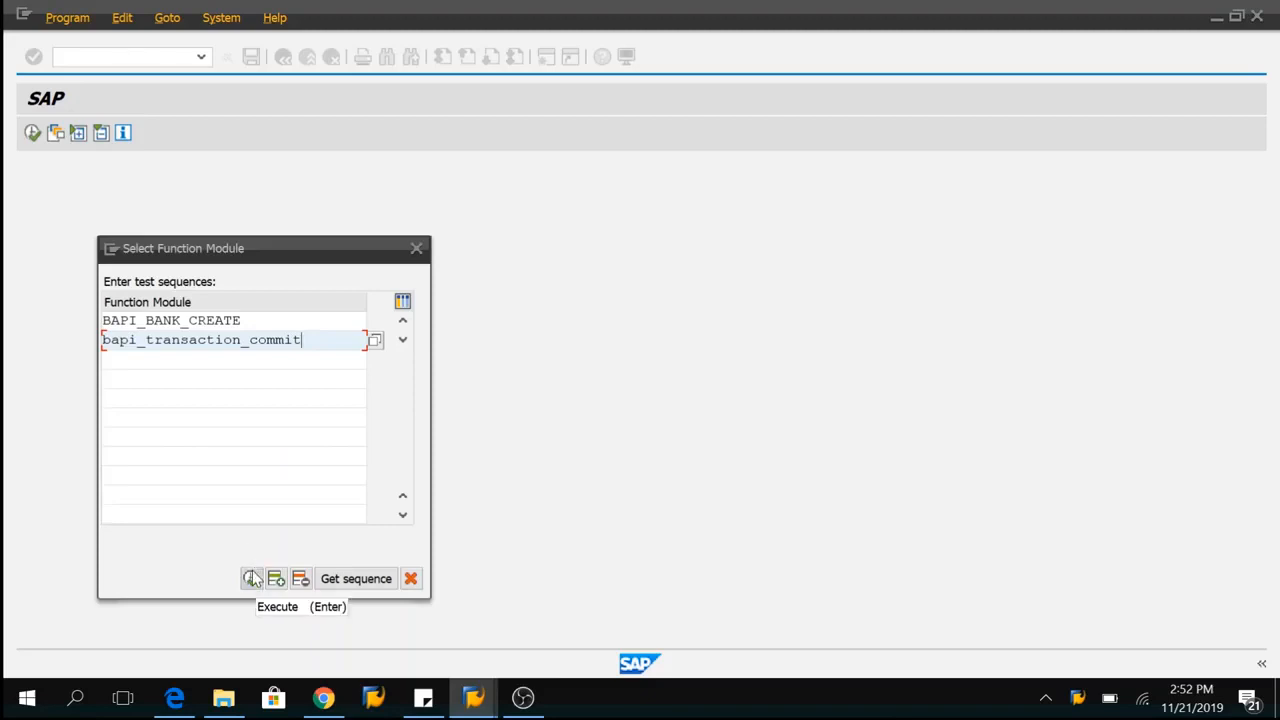
Start the sequence and execute BAPI_BANK_CREATE with bank key 10000028.
click(252, 578)
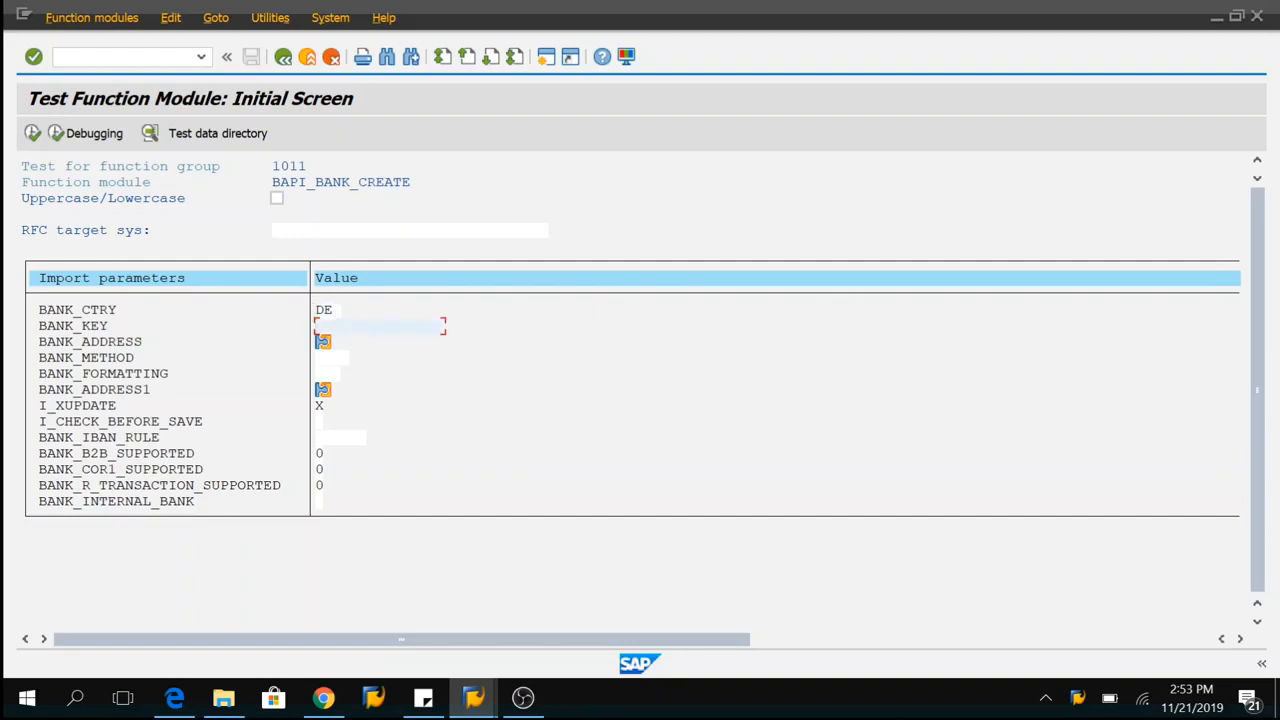
text(10000028)
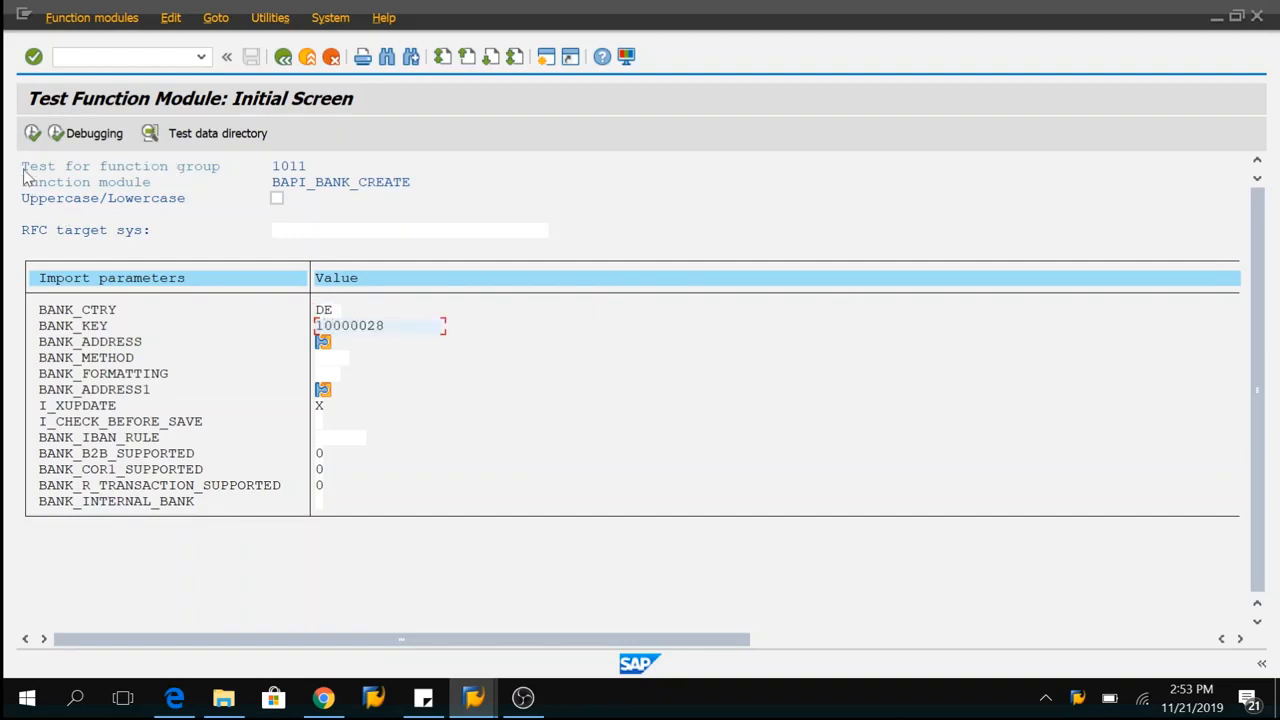
click(33, 56)
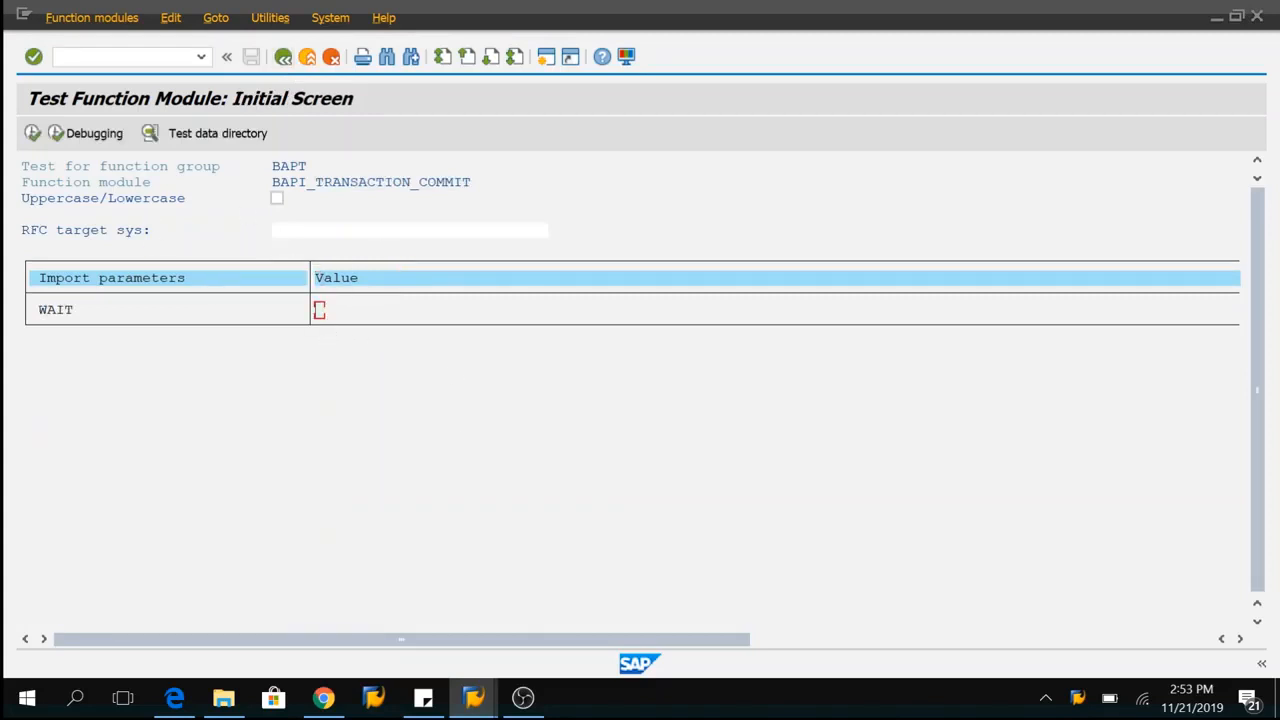
mouse_move(330, 272)
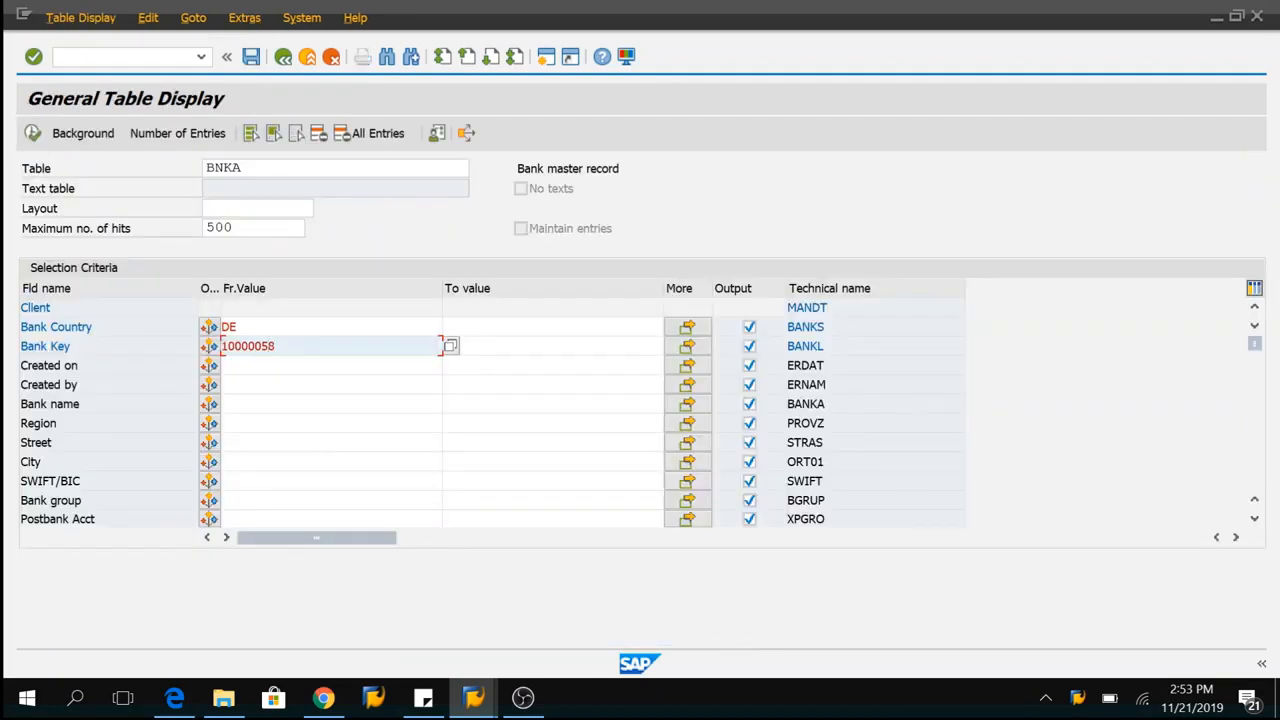
Enter 10000028 as the BNKA Bank Key selection.
text(10000028)
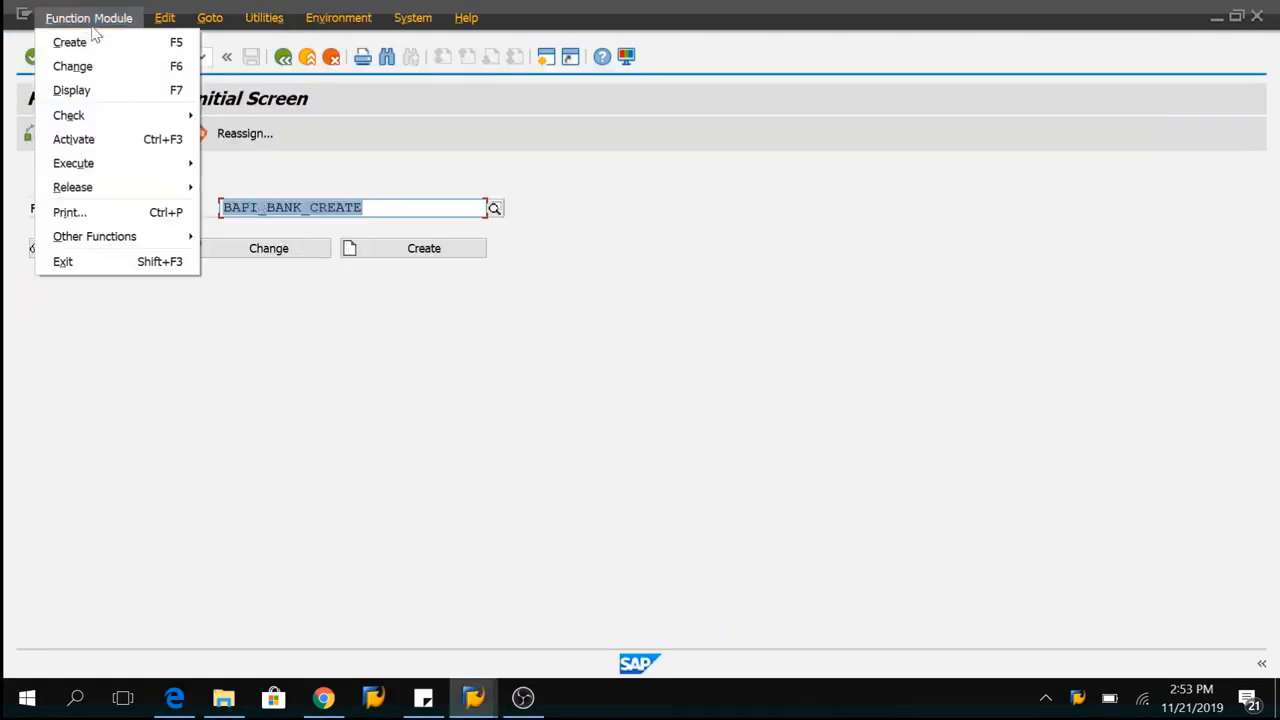
mouse_move(73, 163)
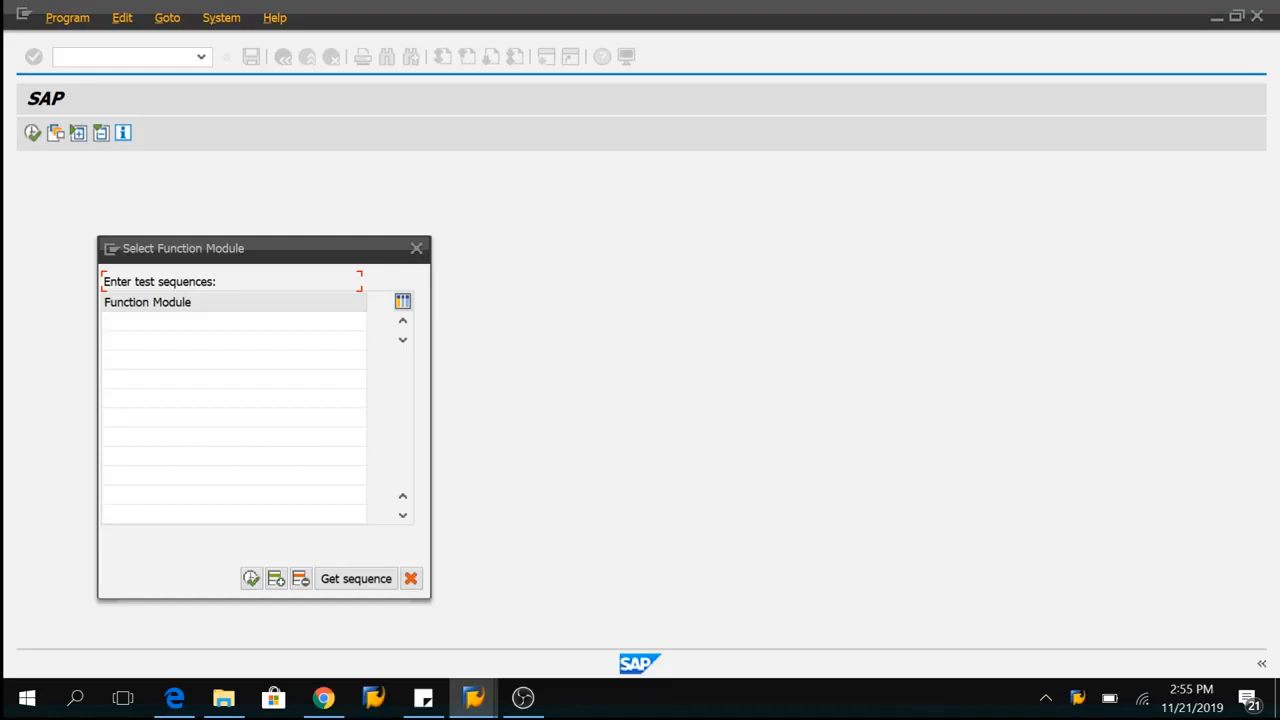
Add BAPI_TRANSACTION_COMMIT from the input history as the sequence's second module.
click(230, 320)
text(BAPI_BANK_CREATE)
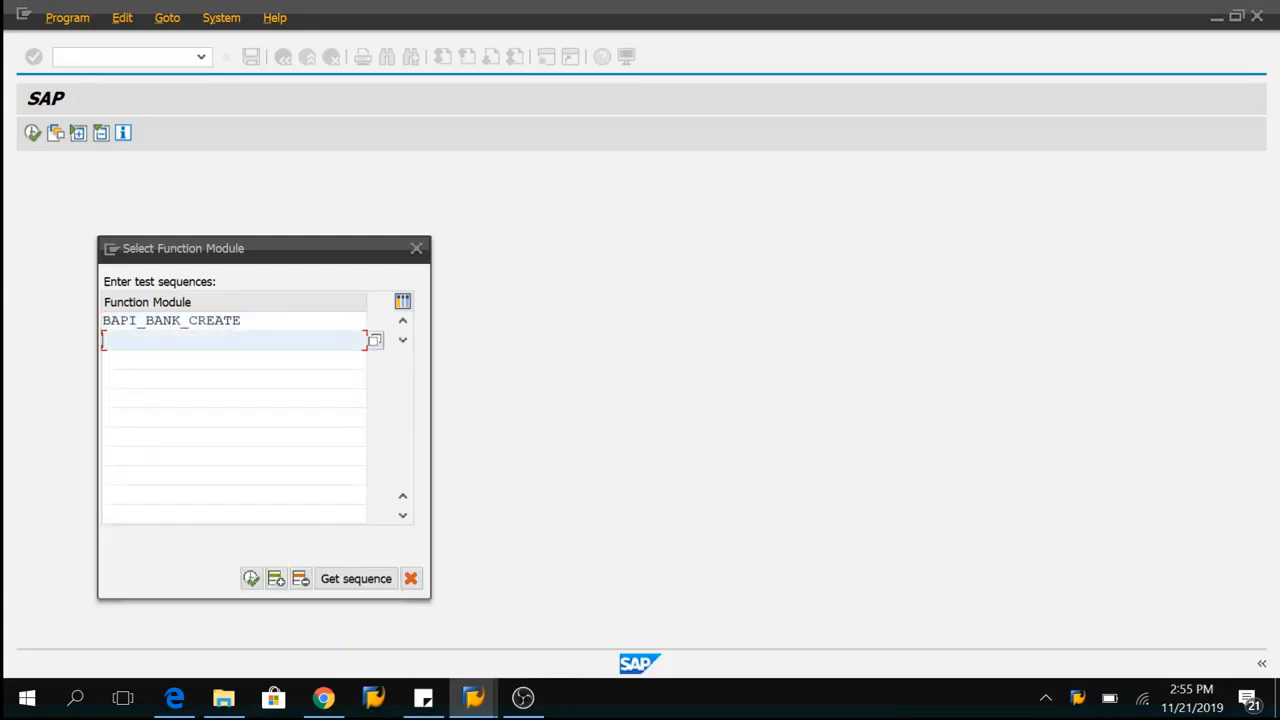
click(373, 340)
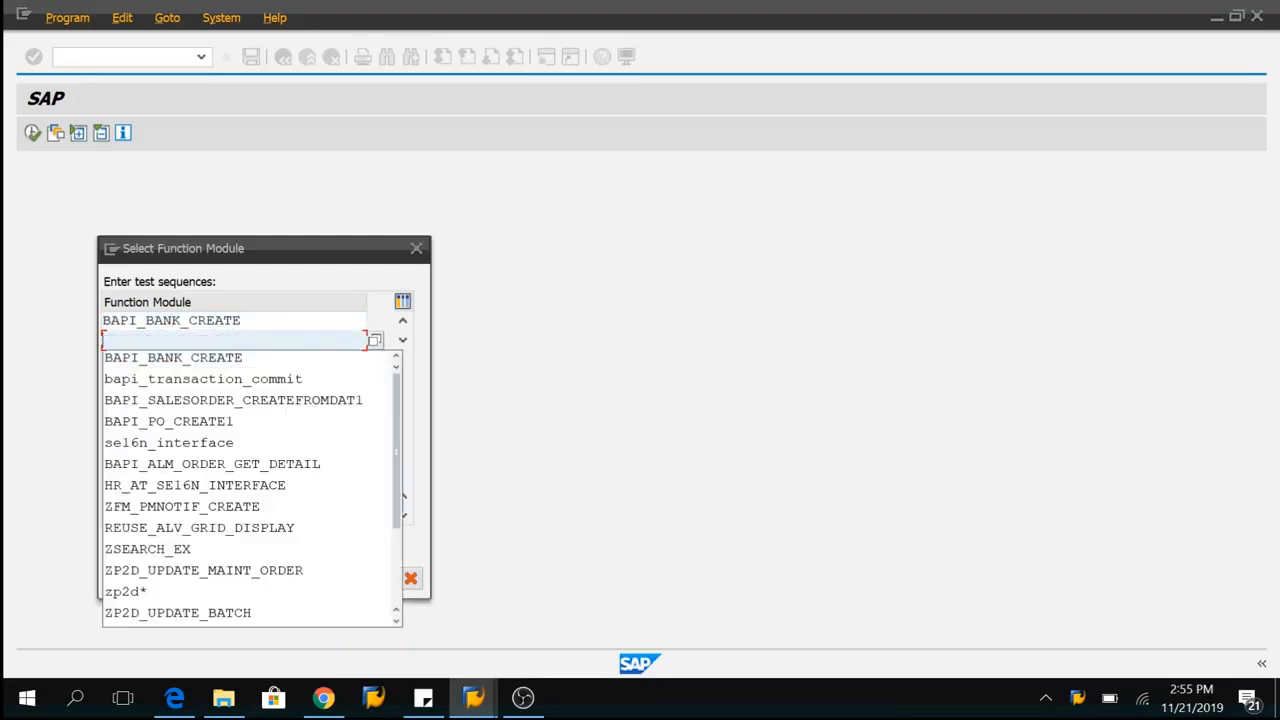
click(203, 378)
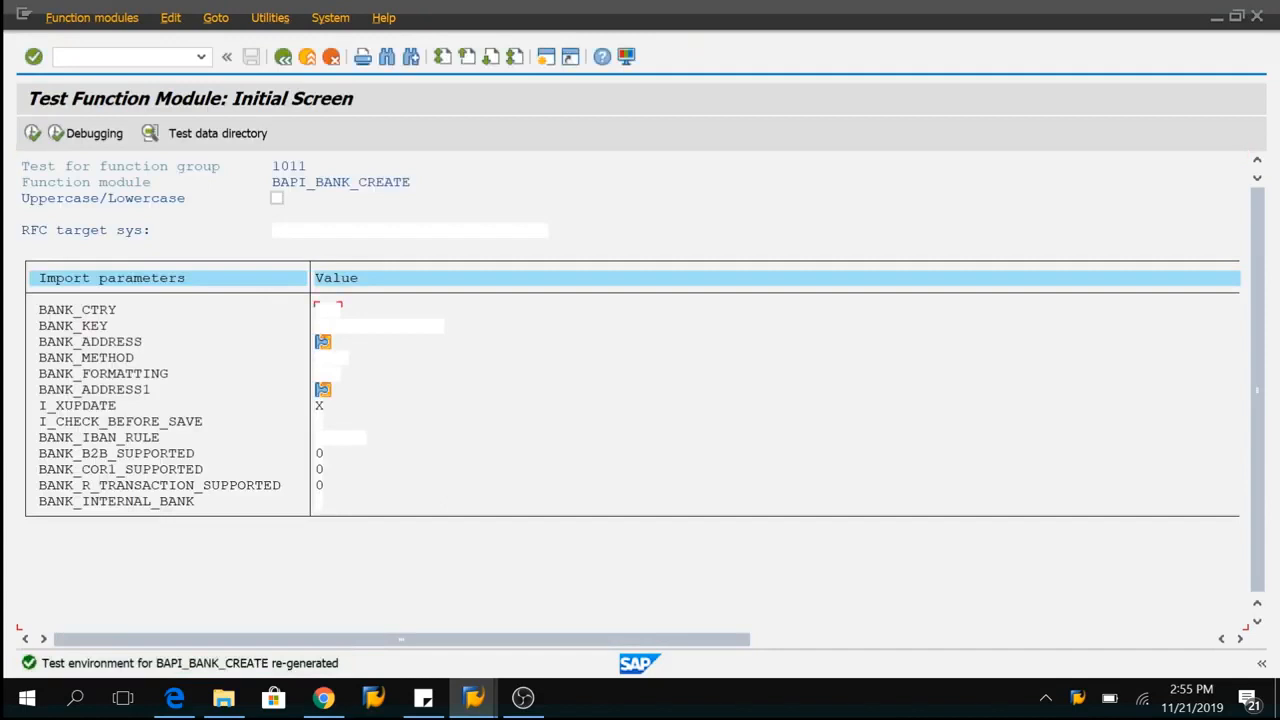
Execute BAPI_BANK_CREATE with country DE and bank key 10000038.
text(DE)
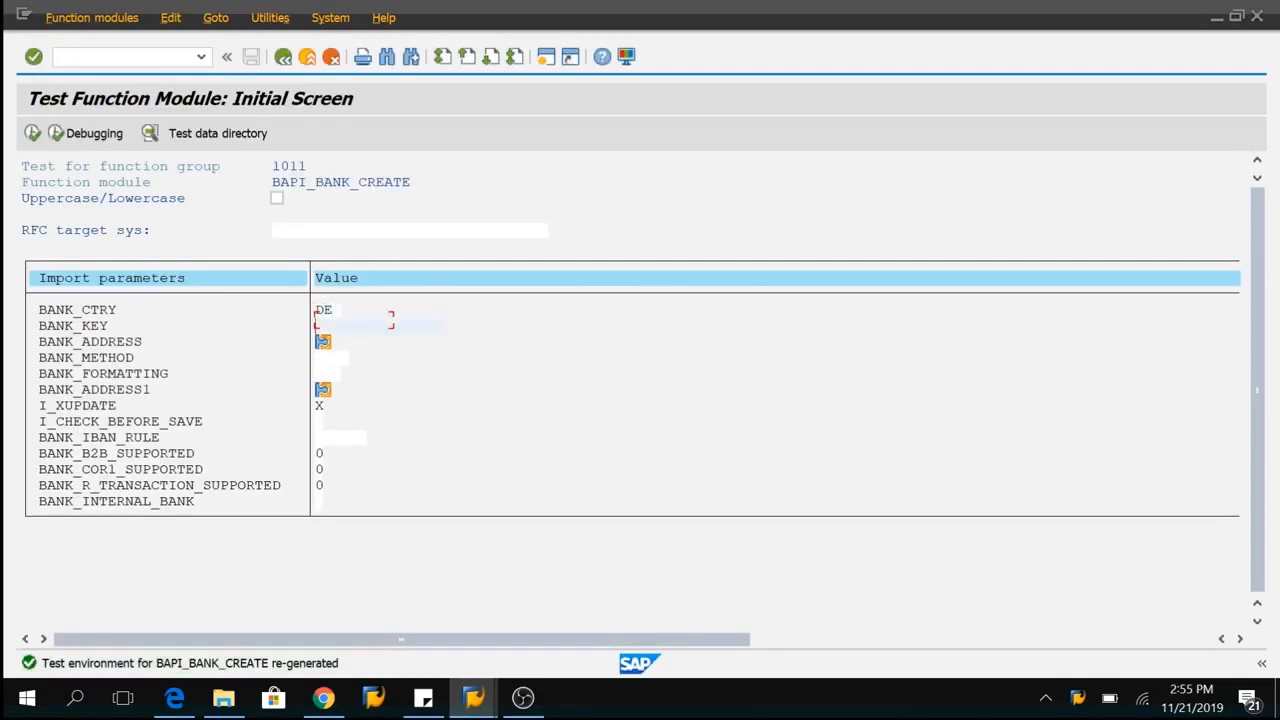
text(100000038)
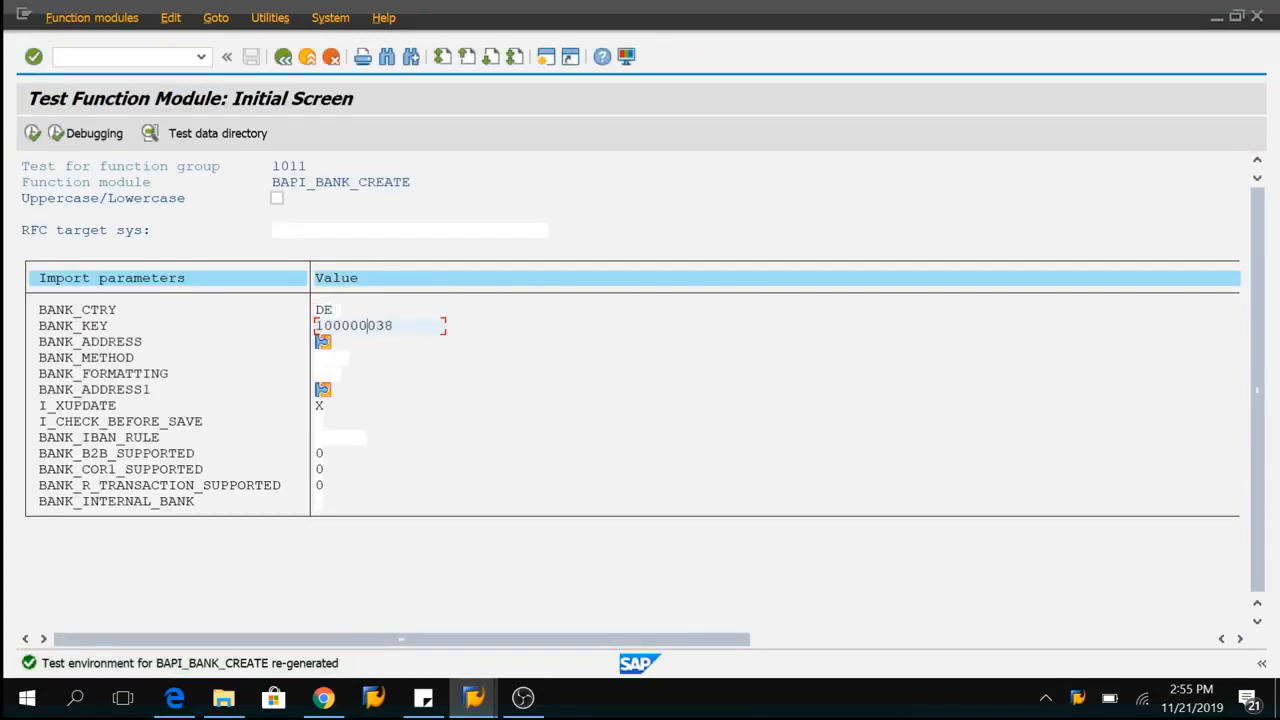
key(Backspace)
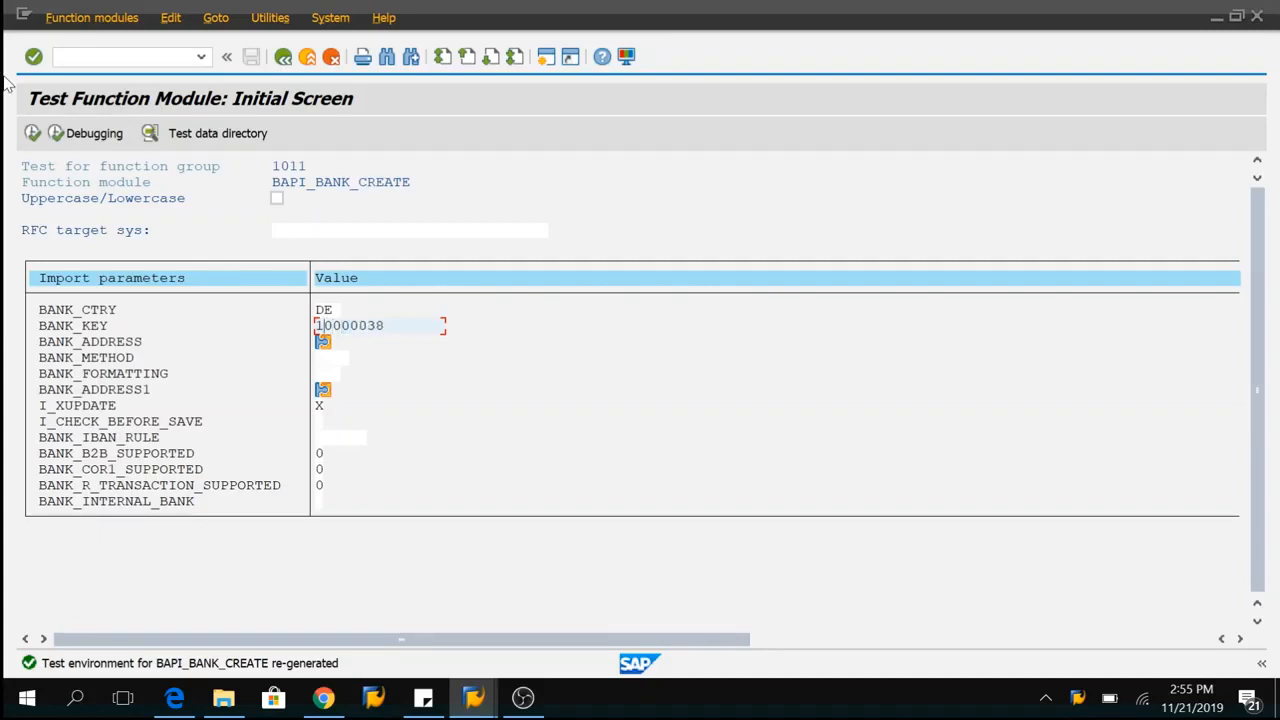
key(F8)
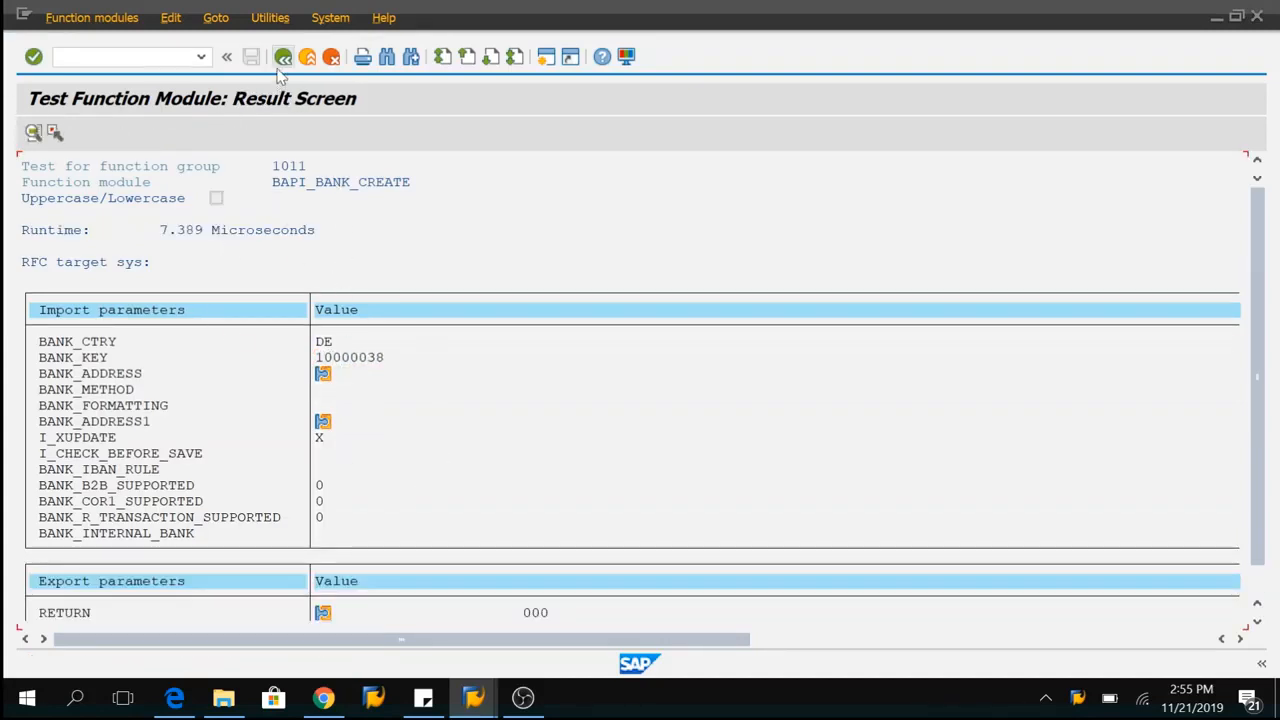
Run BAPI_TRANSACTION_COMMIT with WAIT set to X.
click(283, 57)
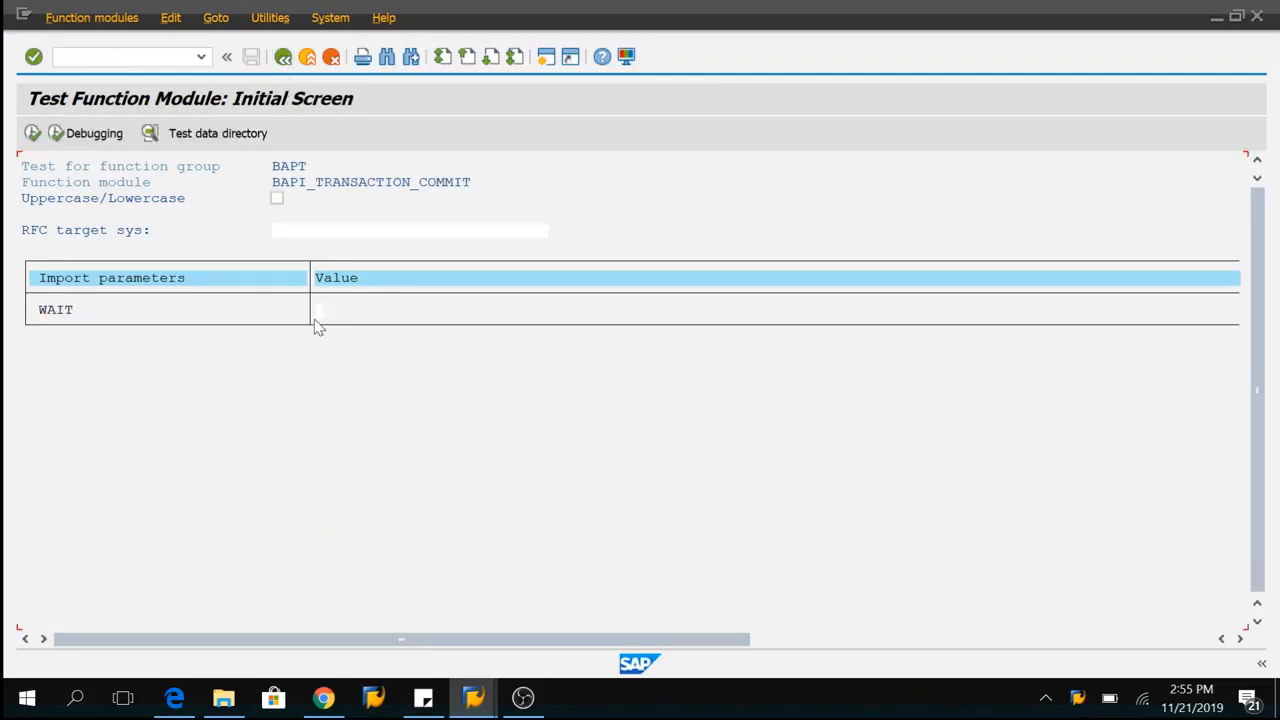
click(318, 309)
text(X)
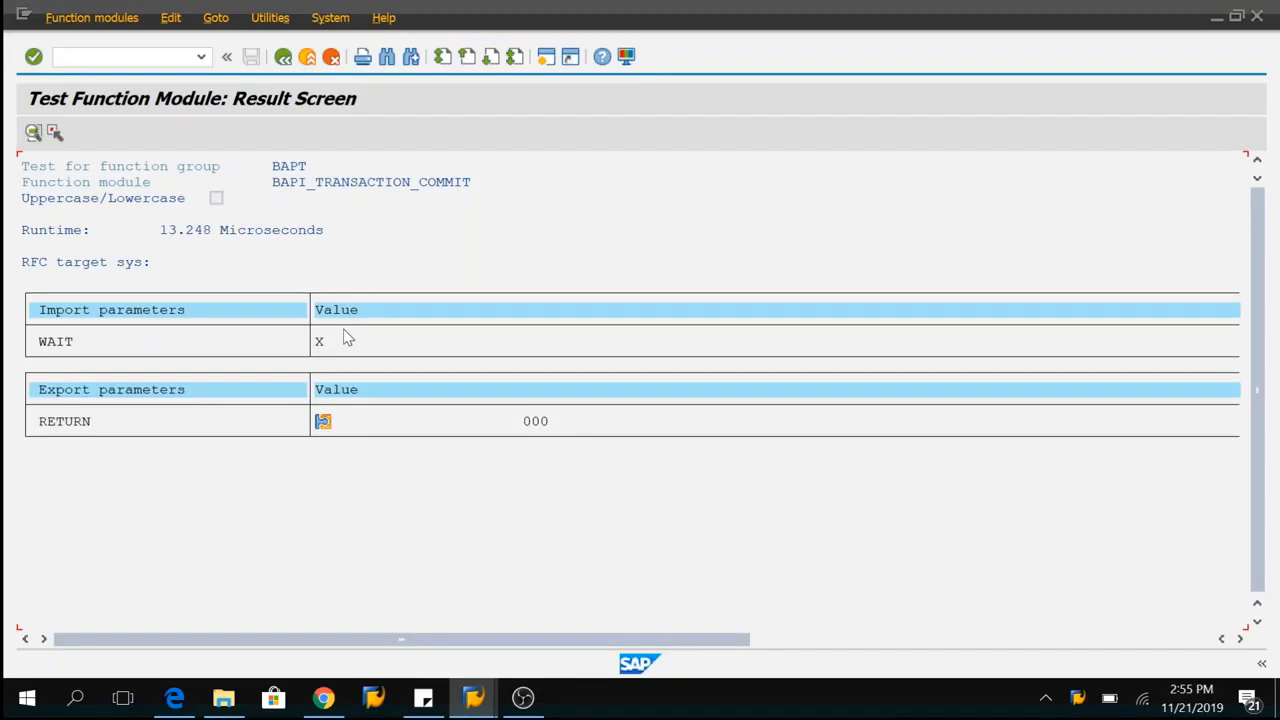
key(alt+tab)
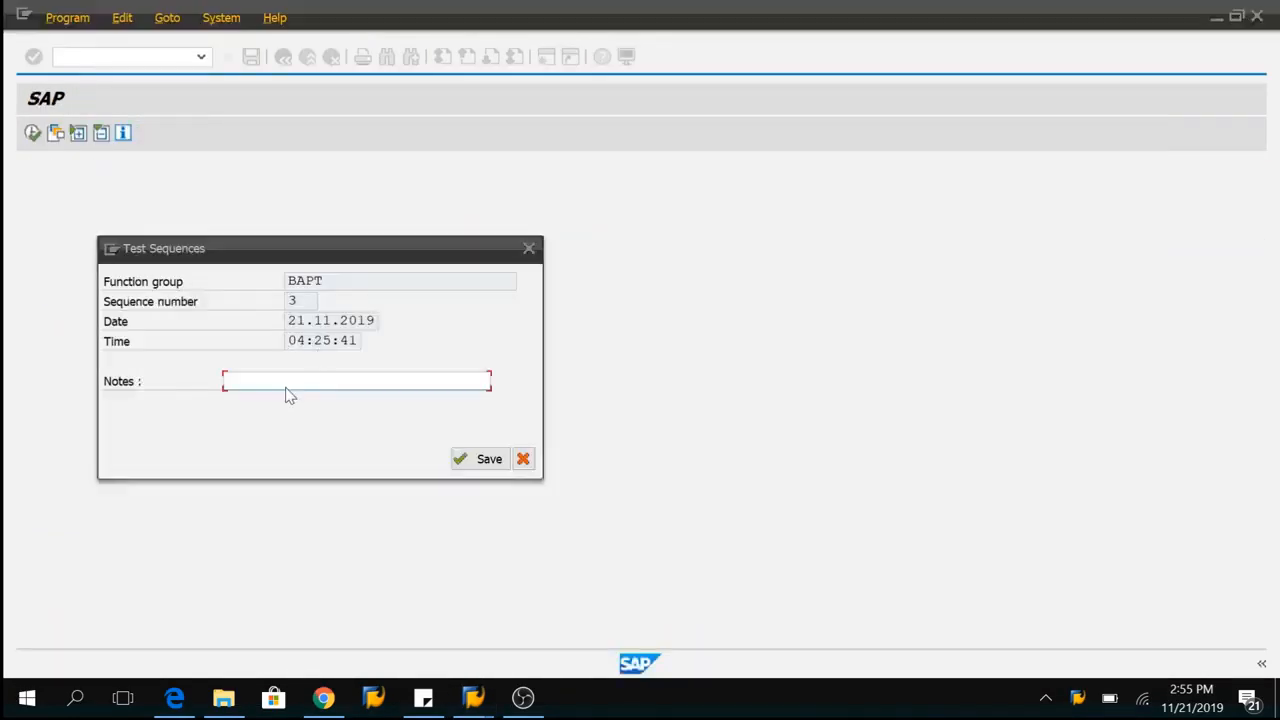
Save the test sequence with the note 'Save_sequen'.
click(355, 381)
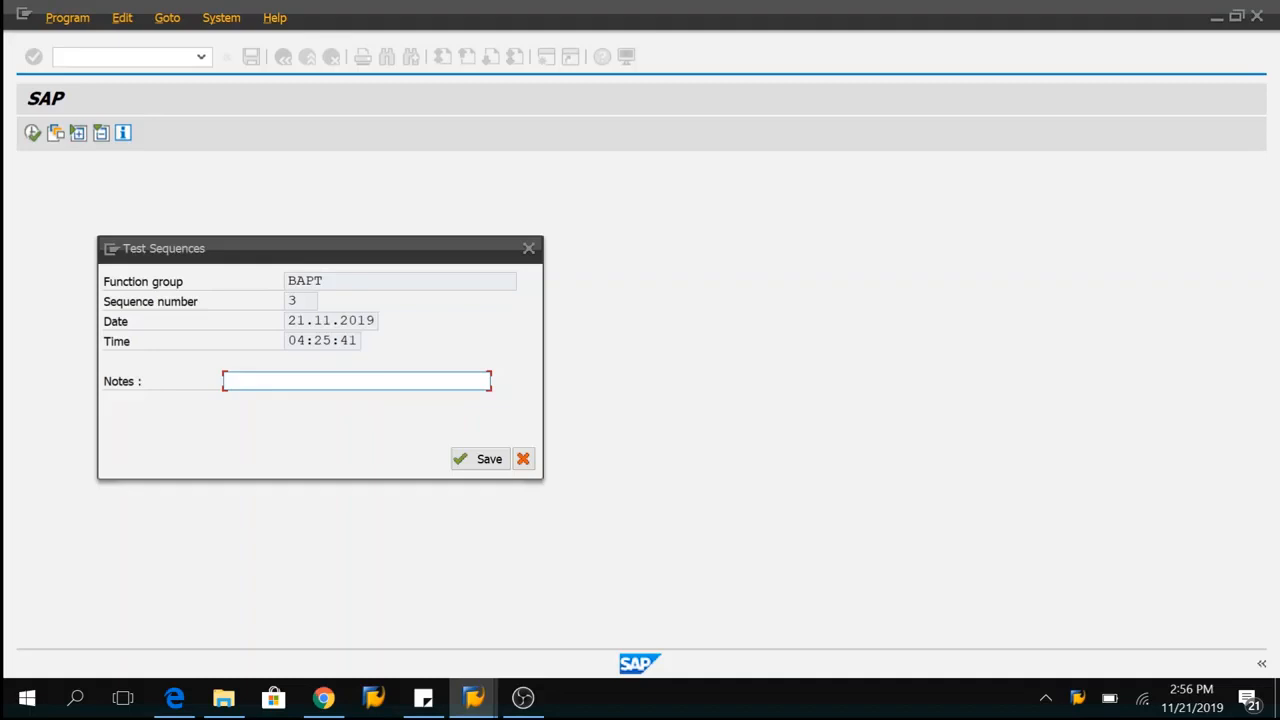
text(Save_sequen)
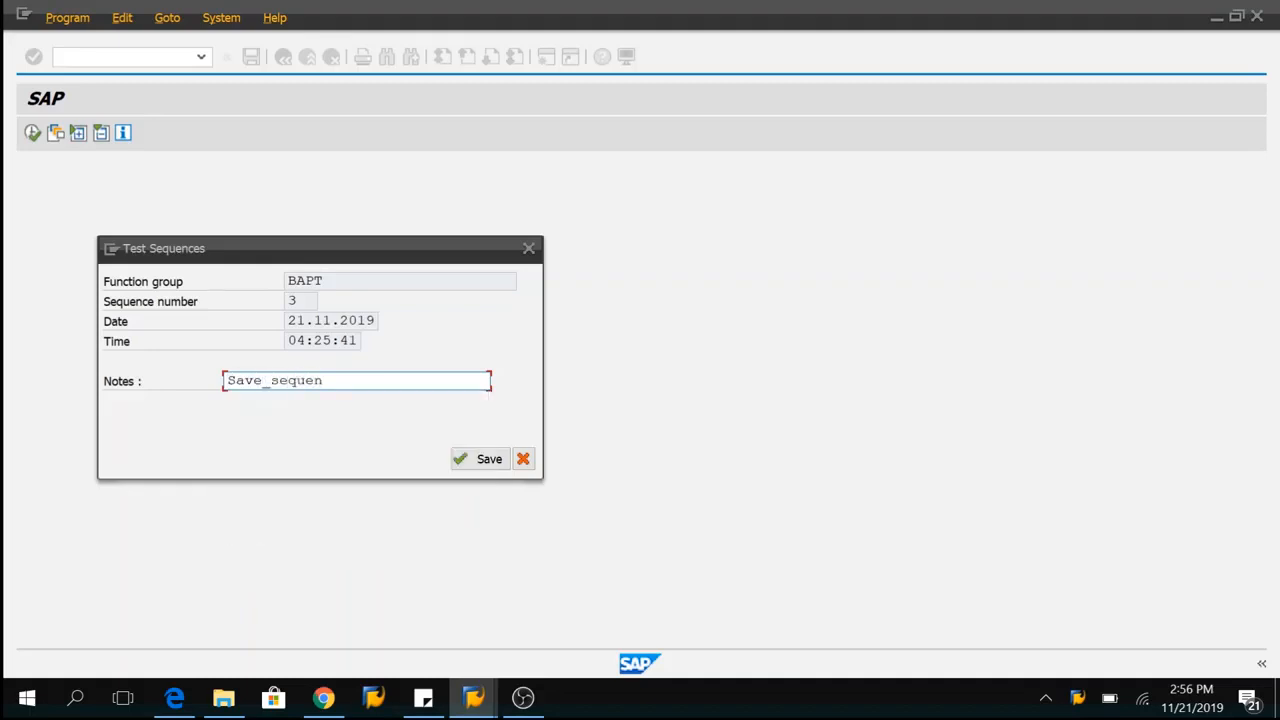
click(489, 458)
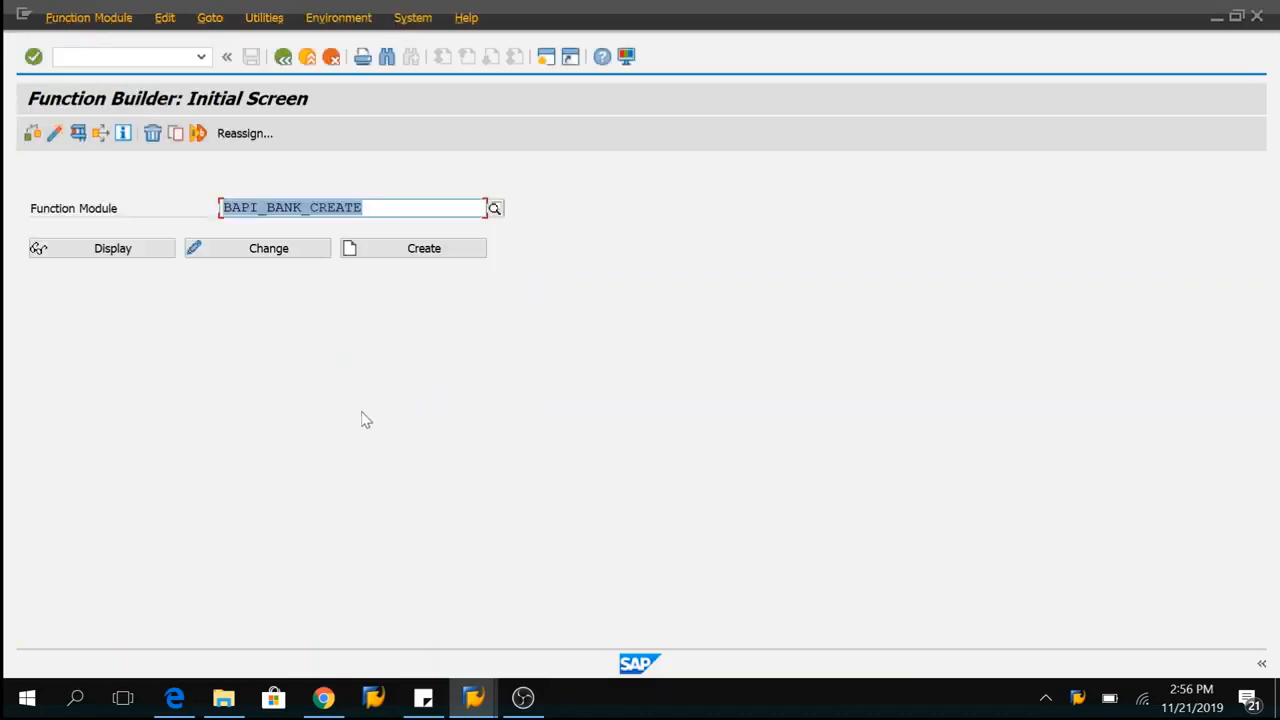
Retrieve the saved sequence listing BAPI_BANK_CREATE and BAPI_TRANSACTION_COMMIT.
click(88, 17)
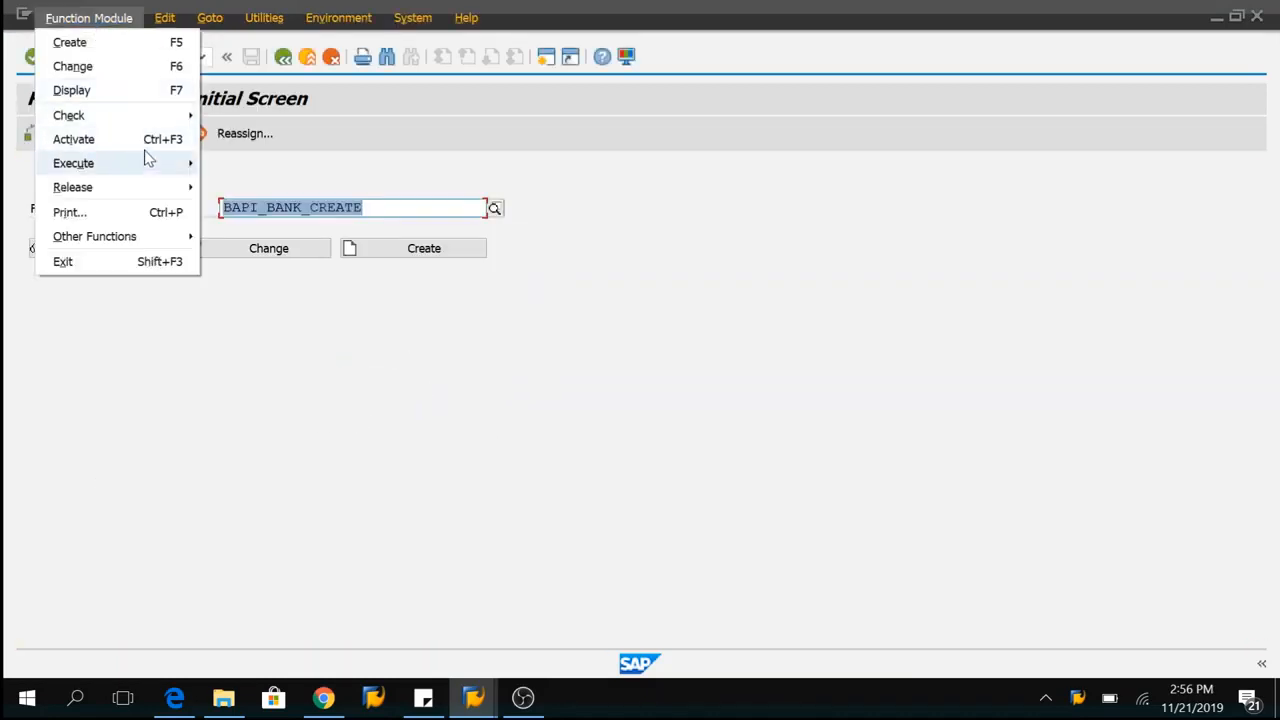
click(73, 162)
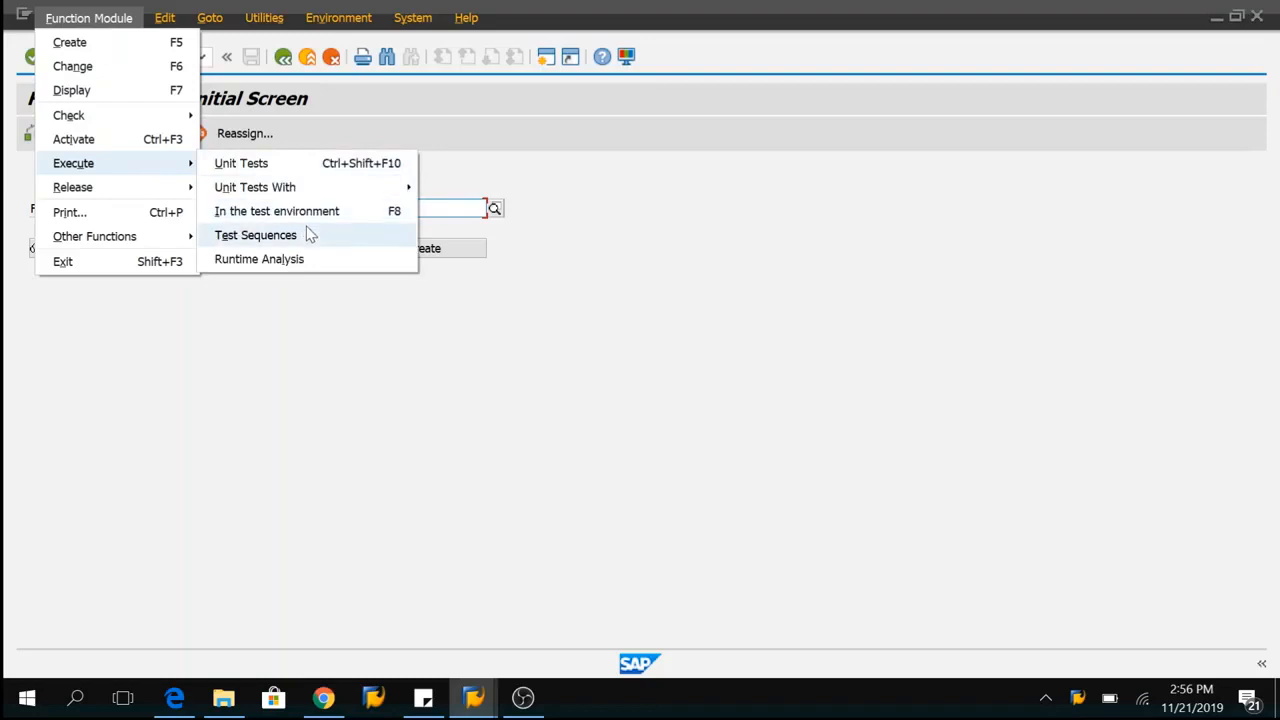
click(255, 234)
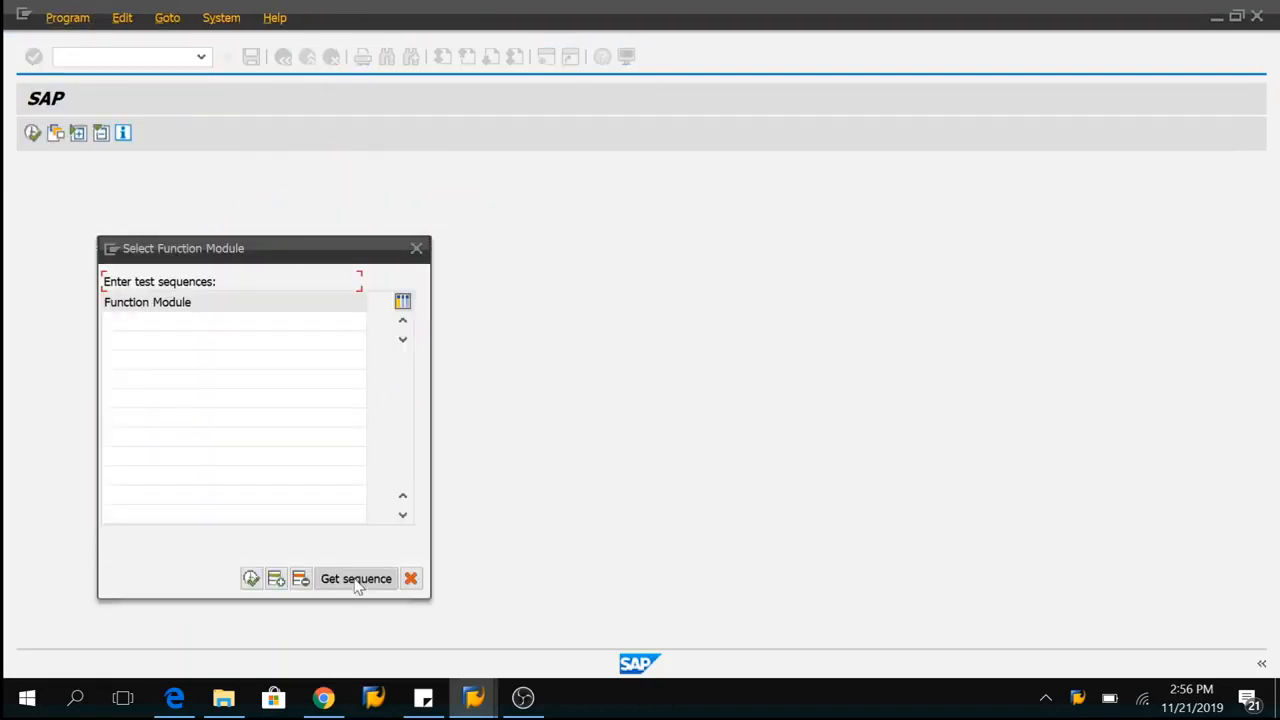
click(355, 579)
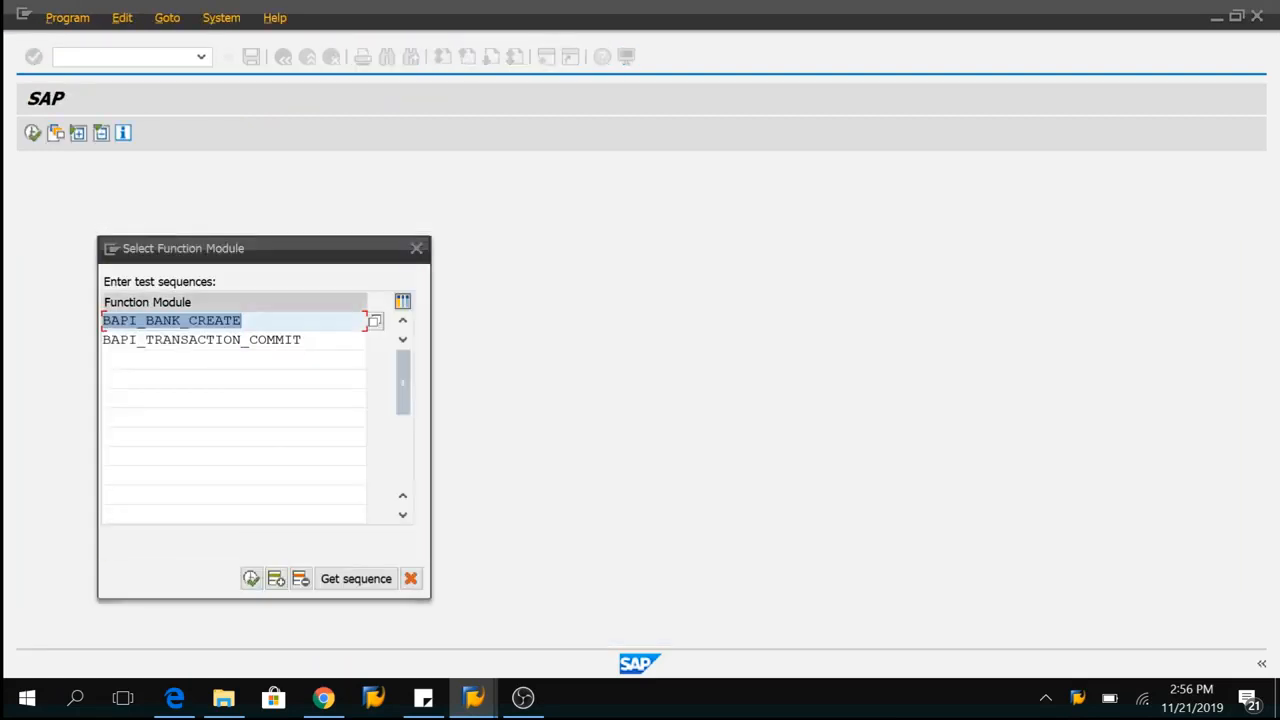
click(200, 339)
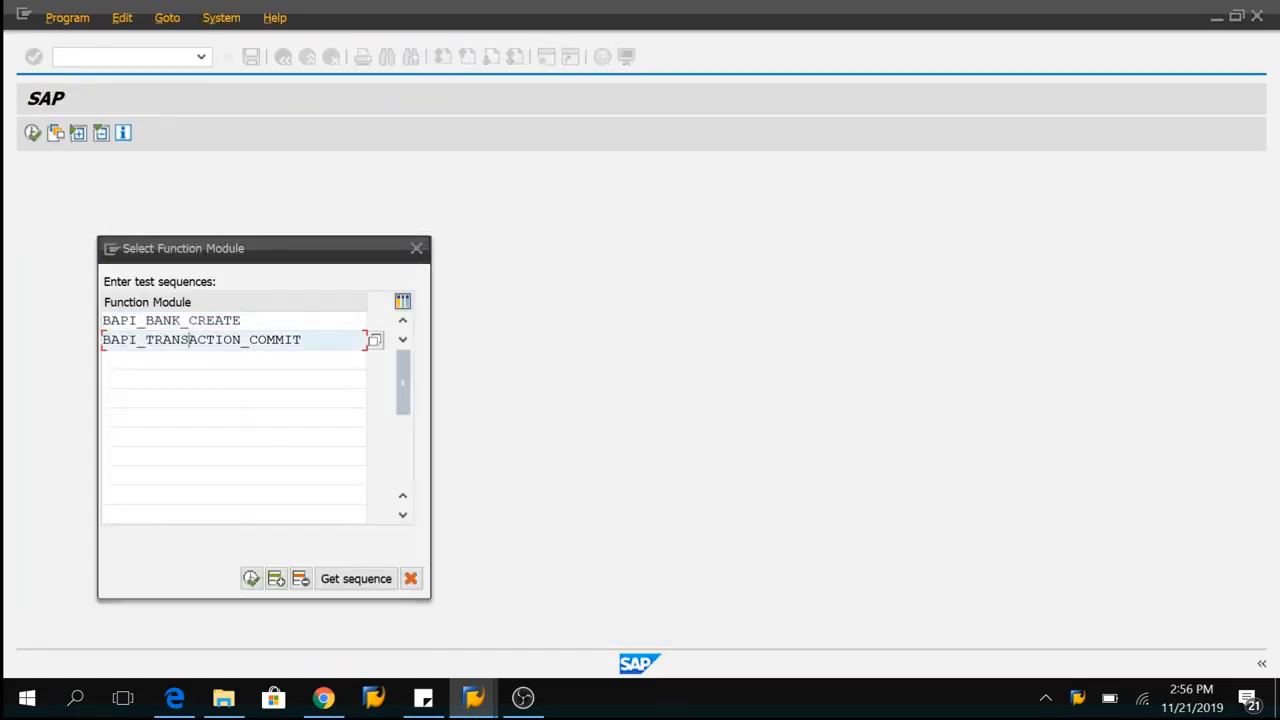